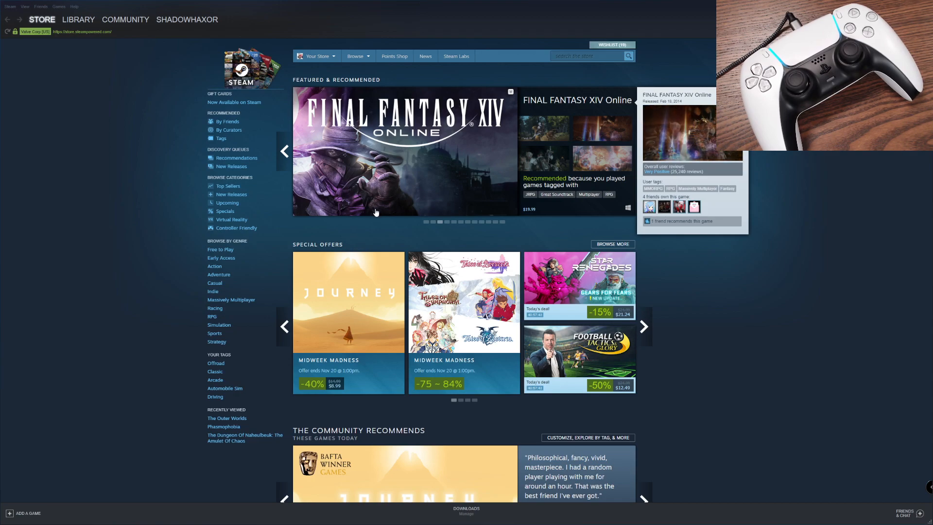
mouse_move(377, 221)
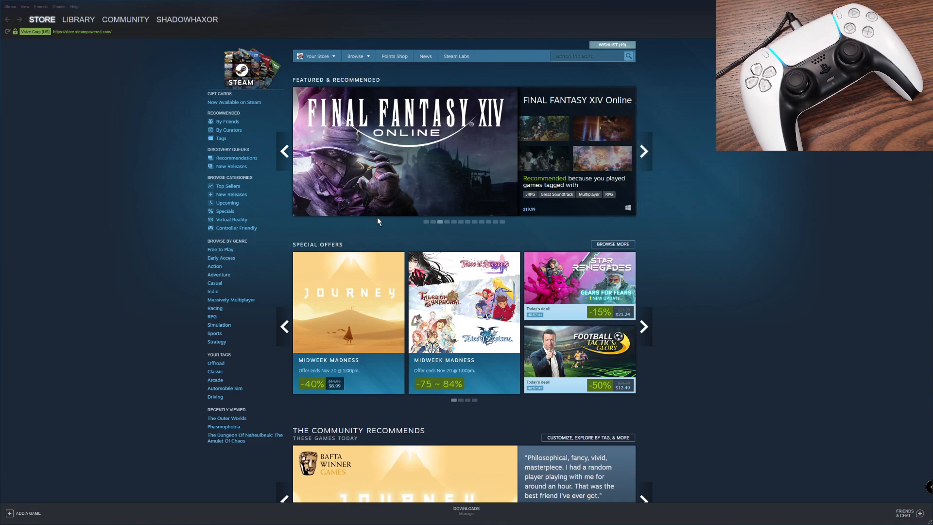
mouse_move(376, 227)
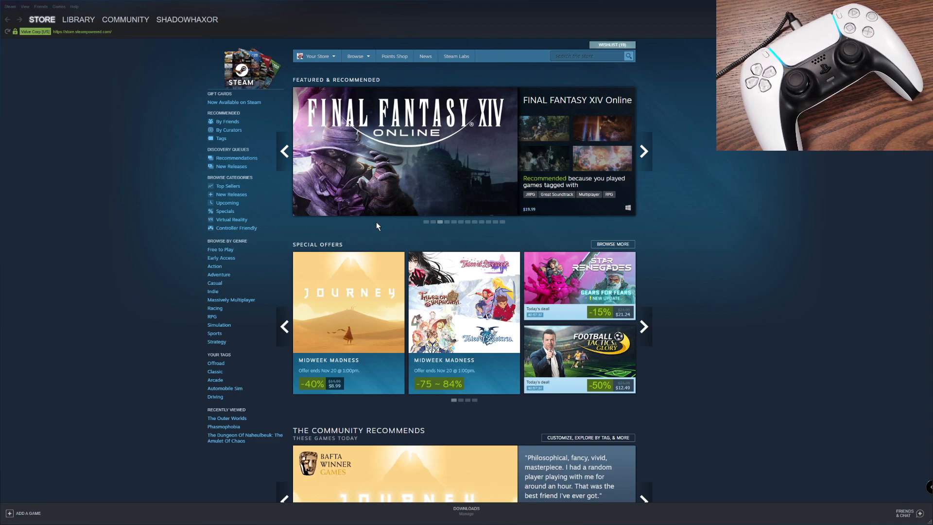
mouse_move(372, 227)
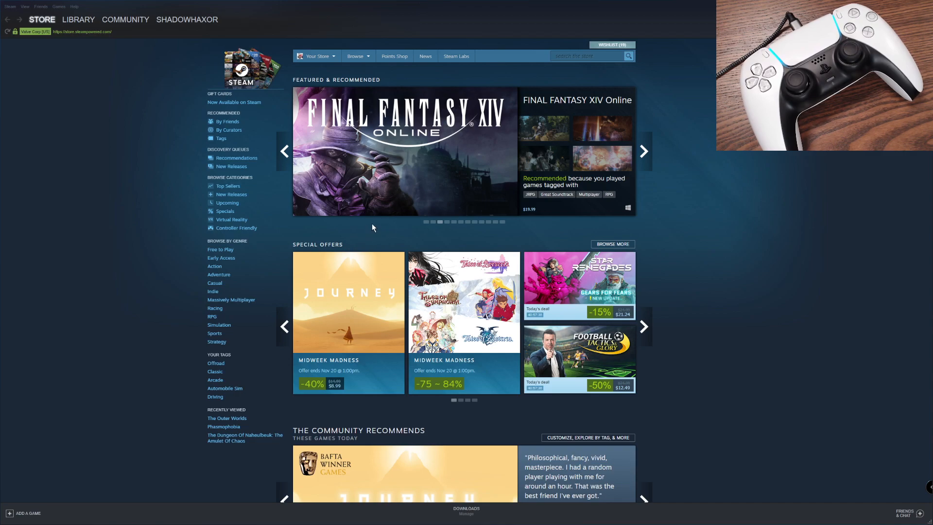
mouse_move(544, 128)
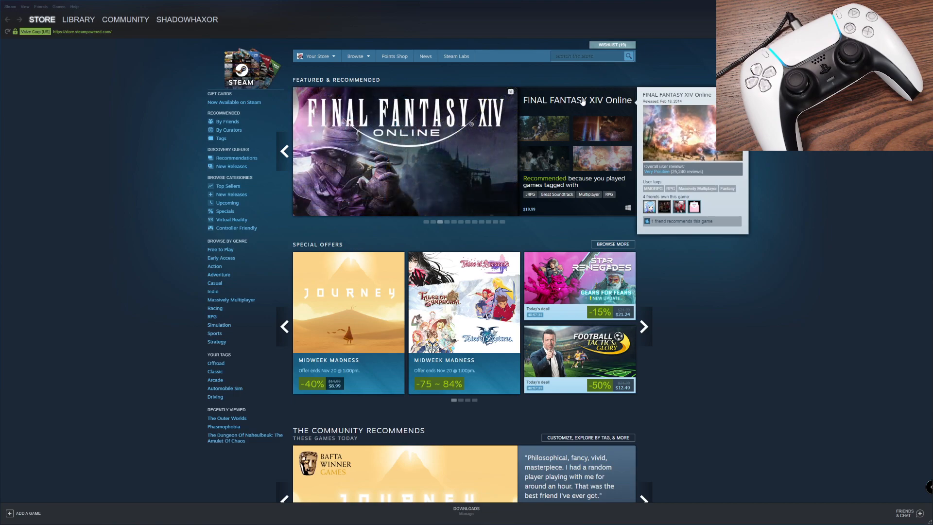
mouse_move(575, 85)
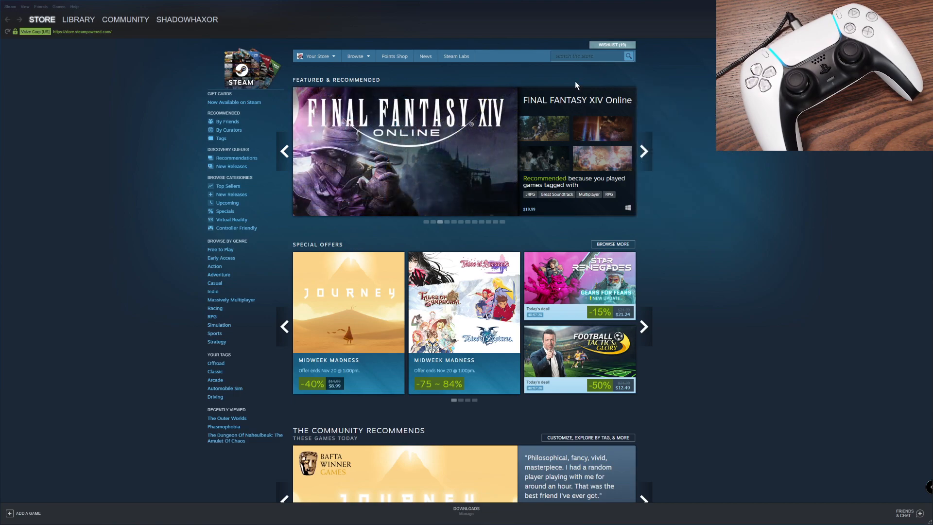
mouse_move(571, 75)
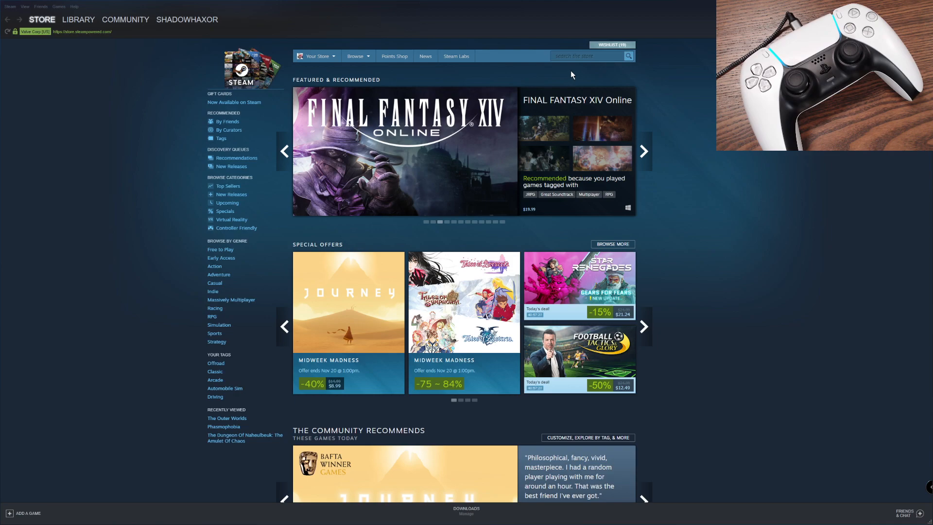
mouse_move(24, 20)
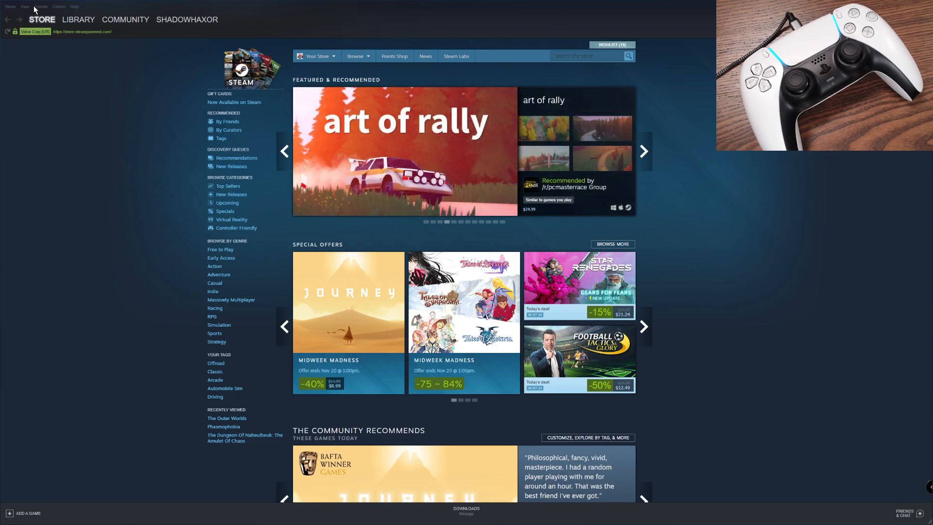
Browse to the Steam Client Beta group's discussion threads from the Community Discussions page.
left_click(25, 7)
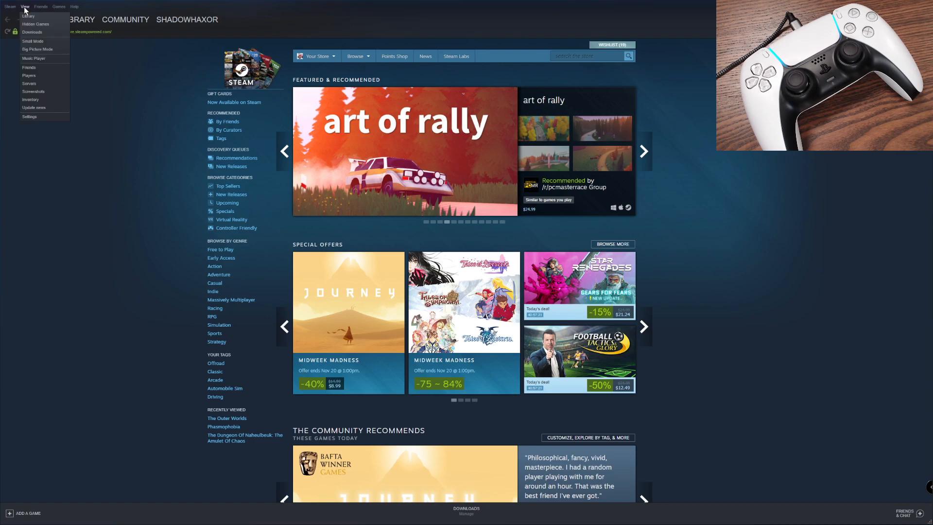
left_click(75, 7)
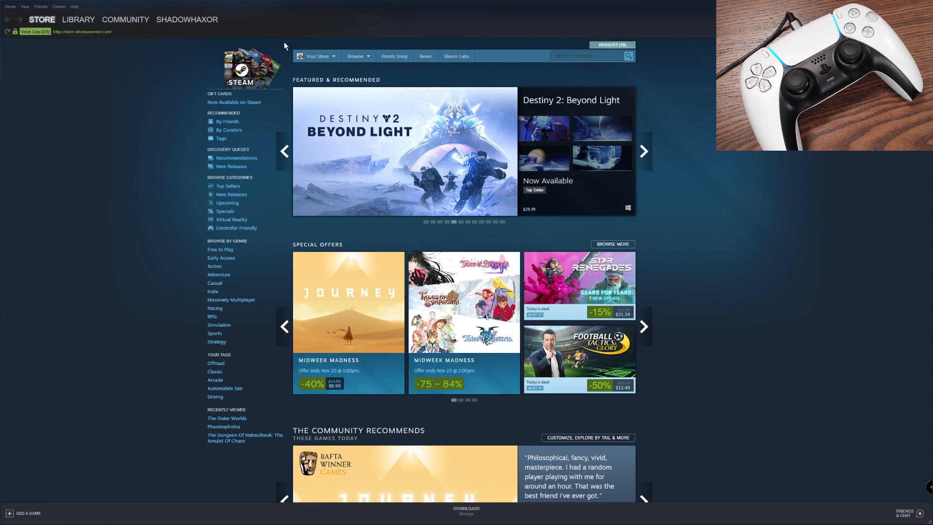
left_click(125, 19)
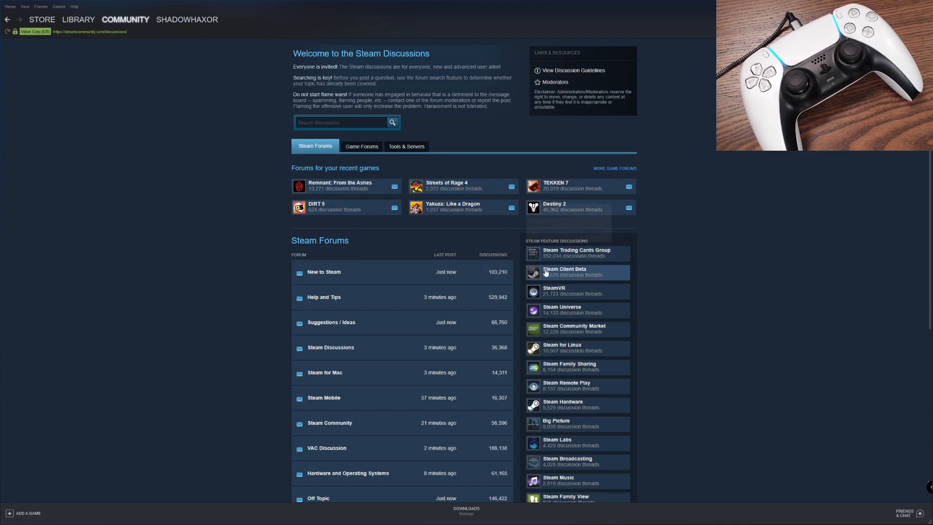
mouse_move(552, 277)
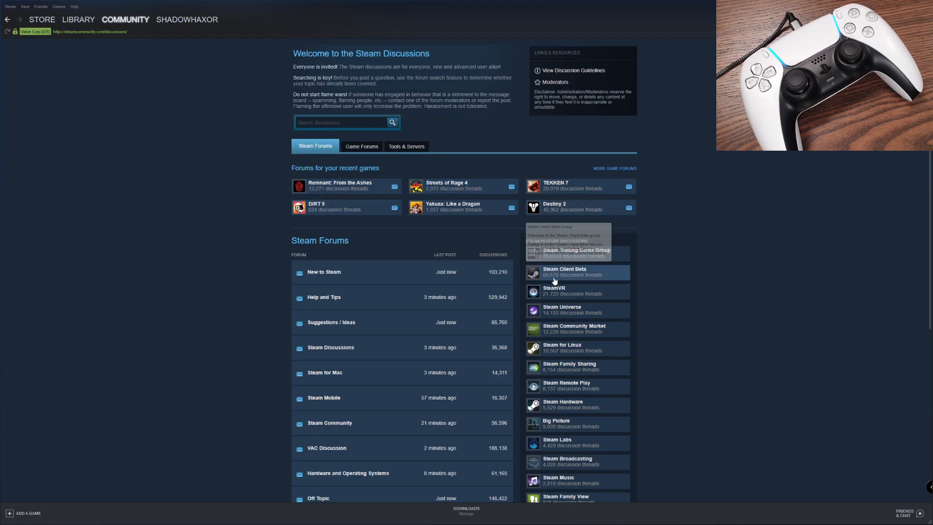
left_click(564, 271)
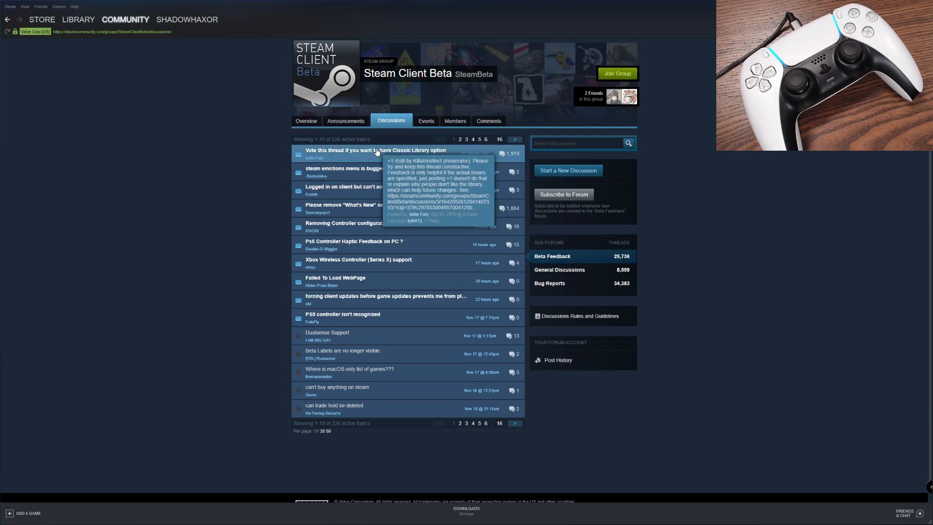
mouse_move(369, 226)
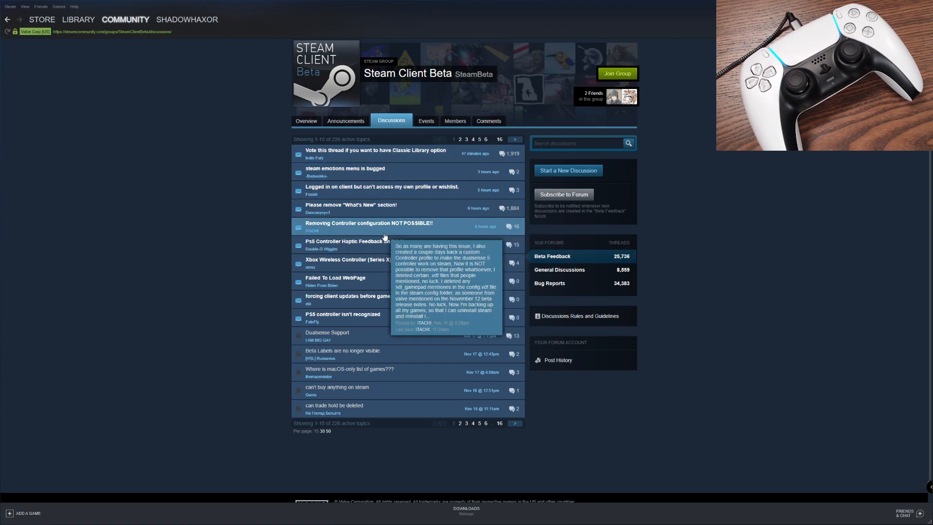
mouse_move(395, 322)
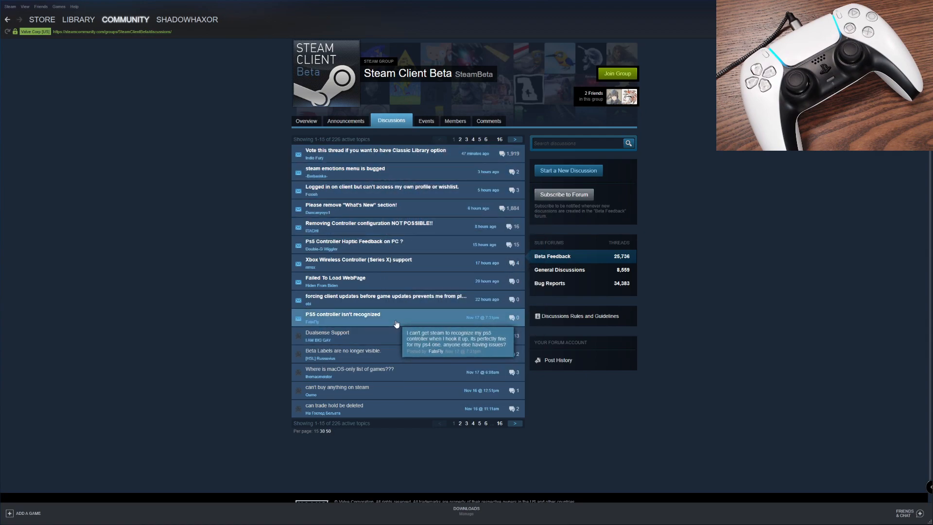
mouse_move(708, 371)
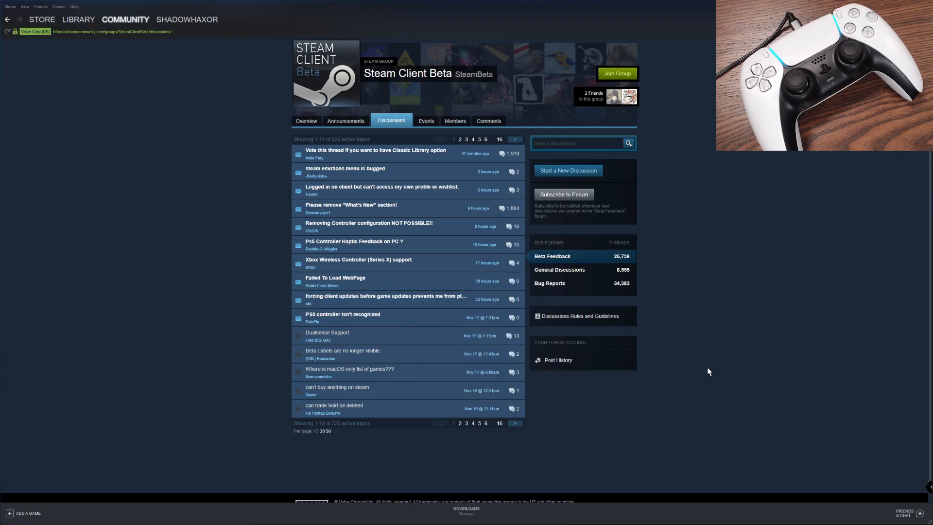
left_click(78, 20)
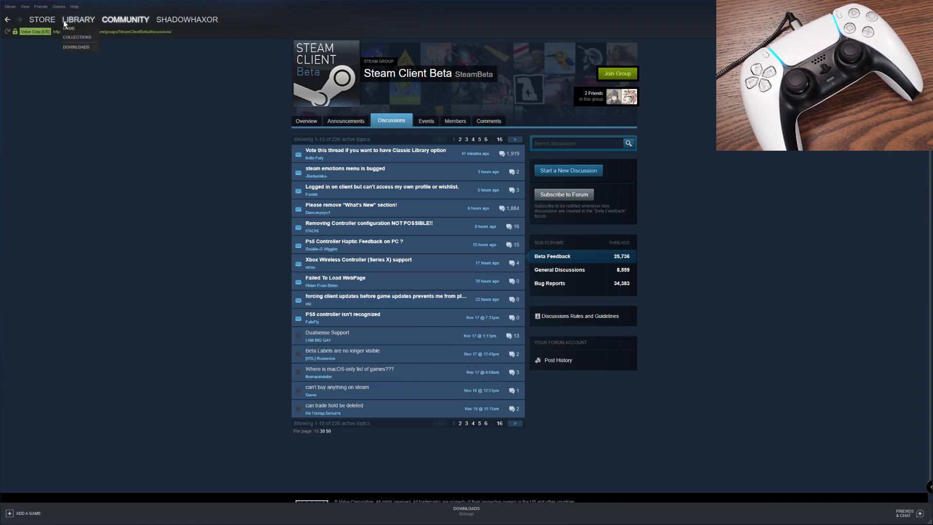
Return to the Library and bring up the client Settings on the Controller category.
left_click(10, 6)
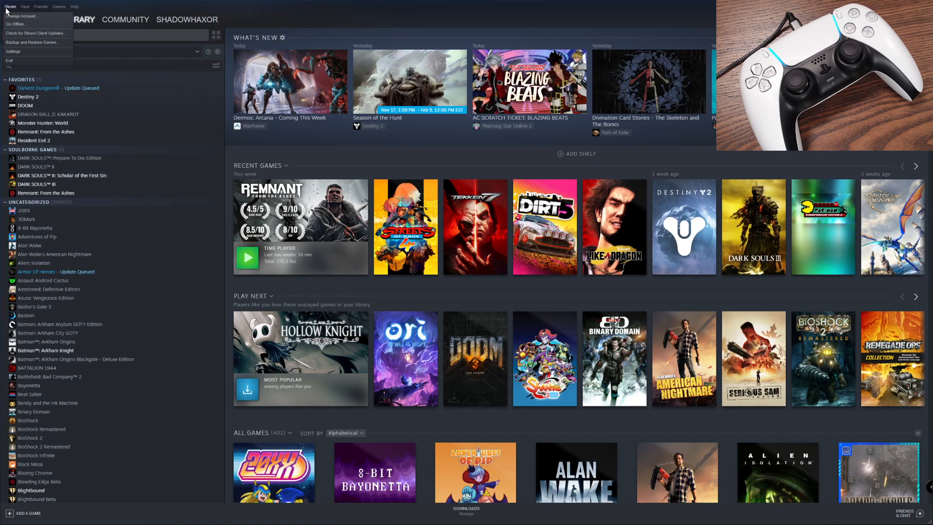
left_click(13, 51)
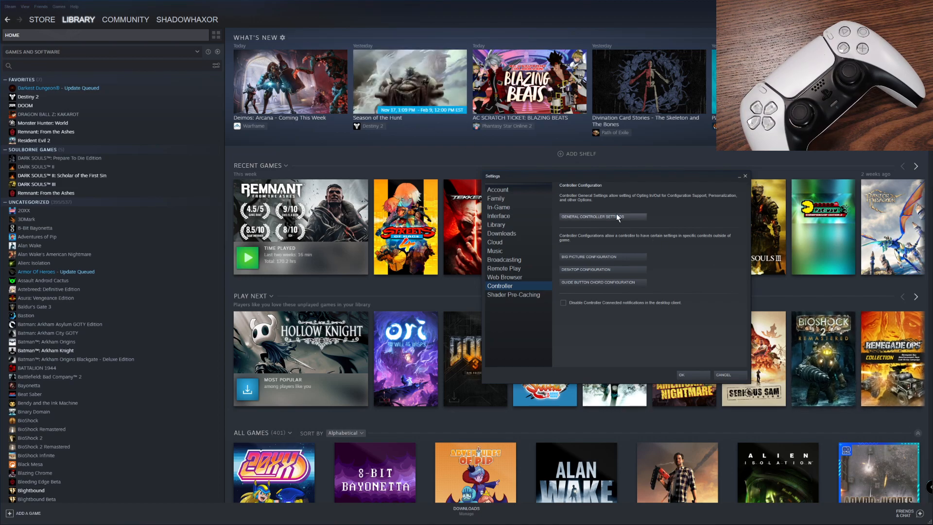
Show the General Controller Settings screen with the DualSense listed as a PlayStation 5 Controller.
left_click(600, 216)
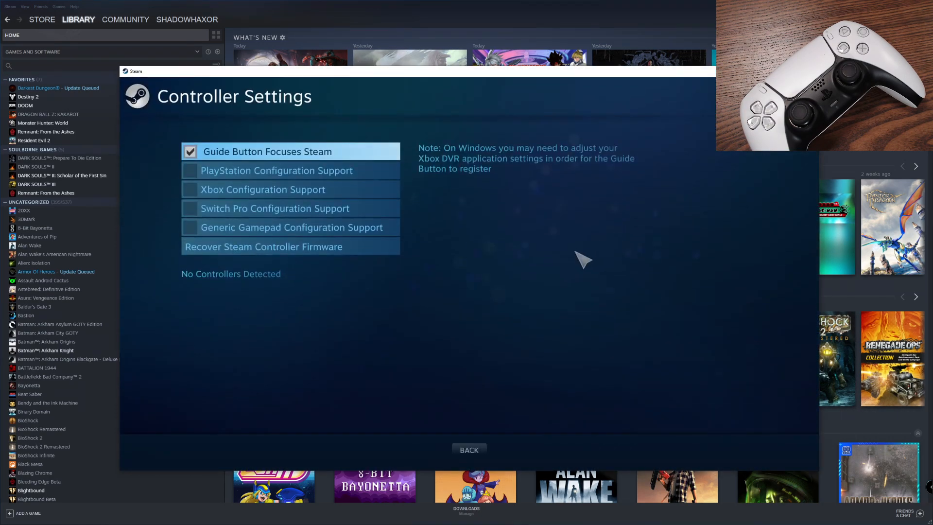
mouse_move(553, 292)
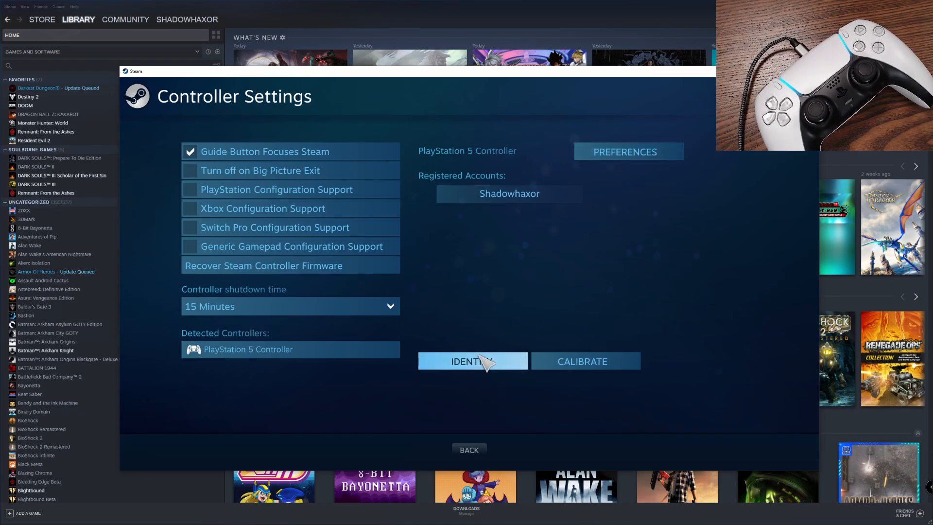
mouse_move(487, 362)
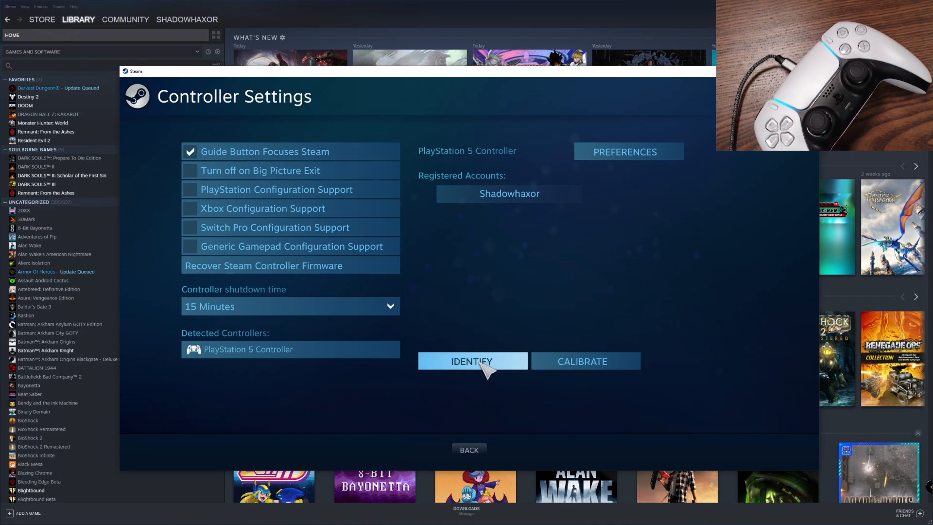
Begin full autocalibration of the PlayStation 5 controller's joysticks.
left_click(581, 361)
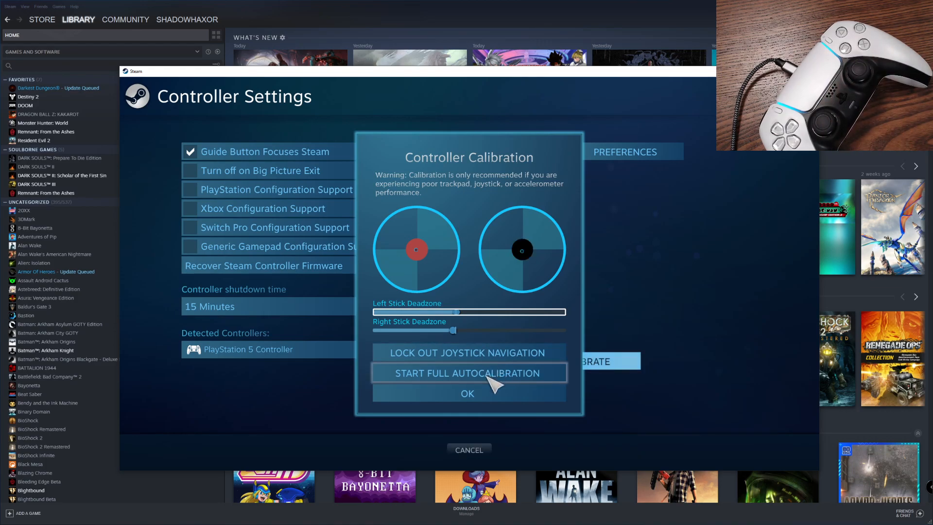
left_click(467, 373)
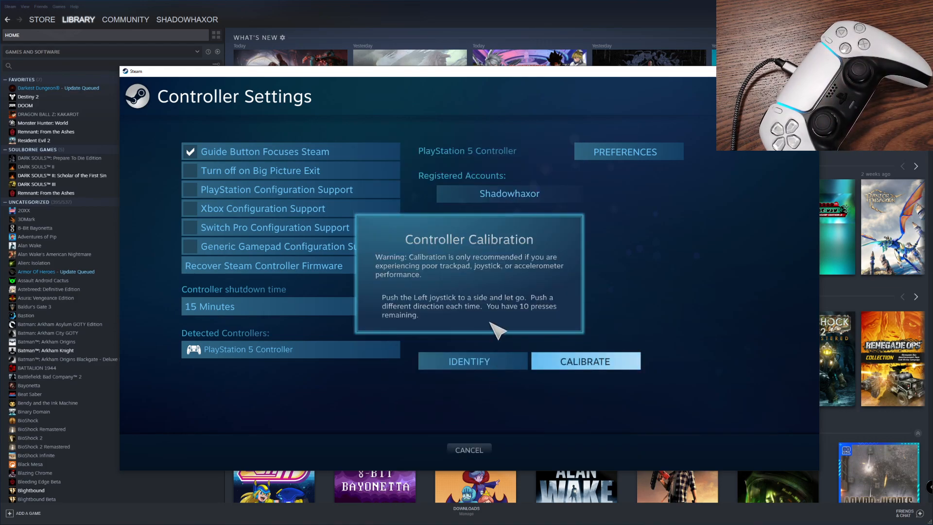
mouse_move(499, 322)
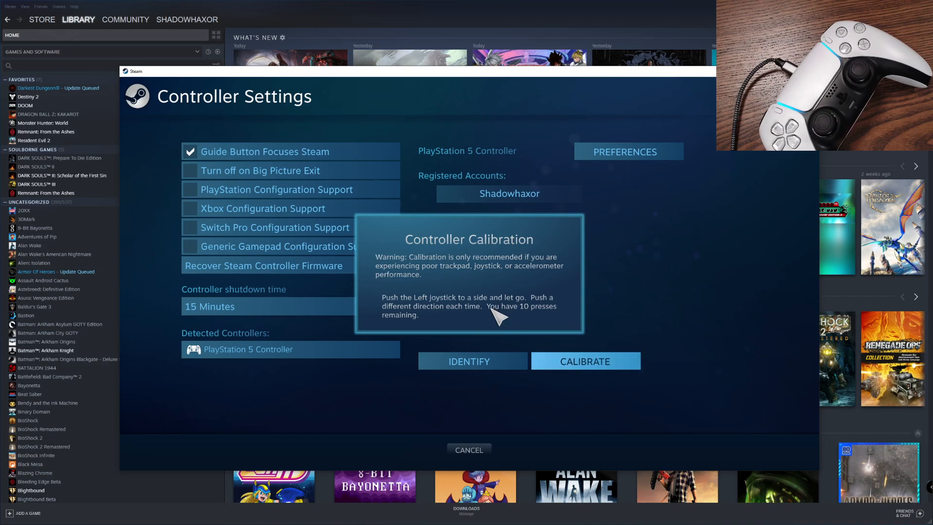
mouse_move(496, 329)
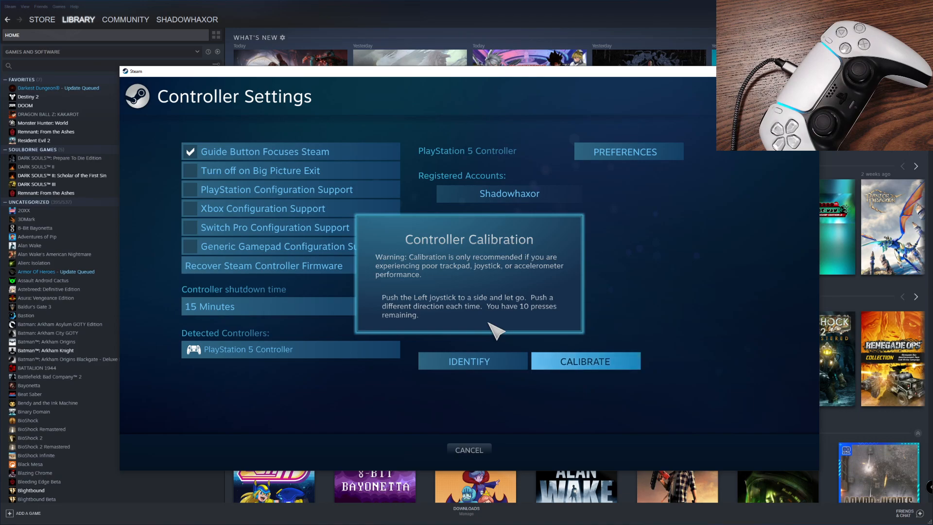
Set the controller light colour to red with Rumble Preference On and submit the personalization.
left_click(468, 449)
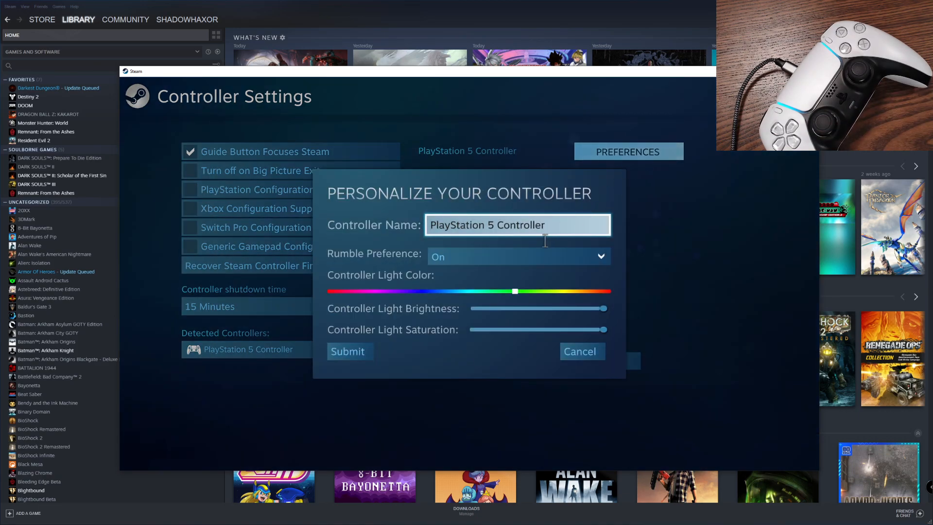
mouse_move(443, 303)
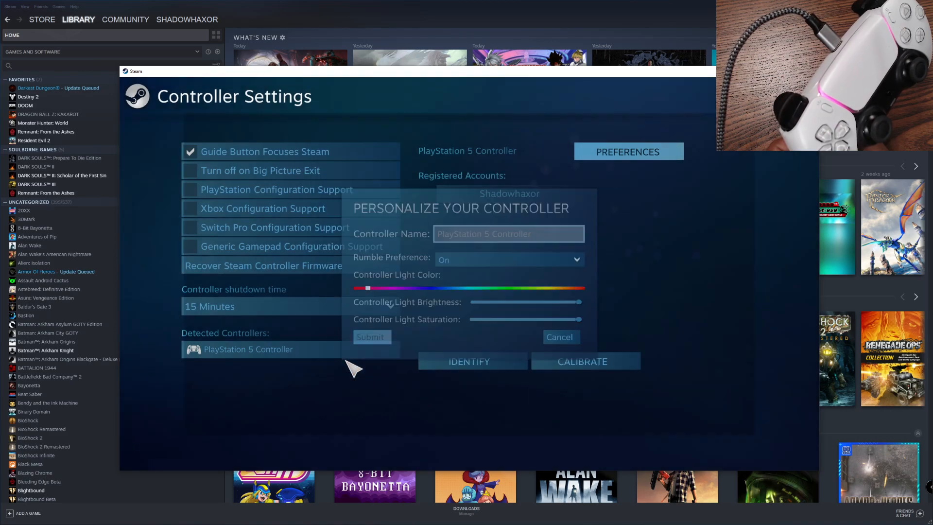
left_click(558, 337)
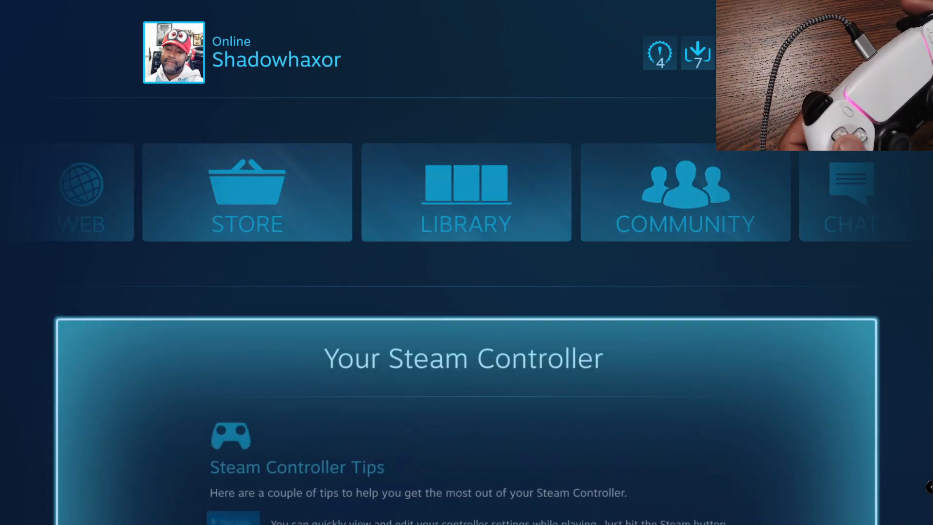
Launch Streets of Rage 4 from the Big Picture library and show the Steam overlay menu.
left_click(465, 191)
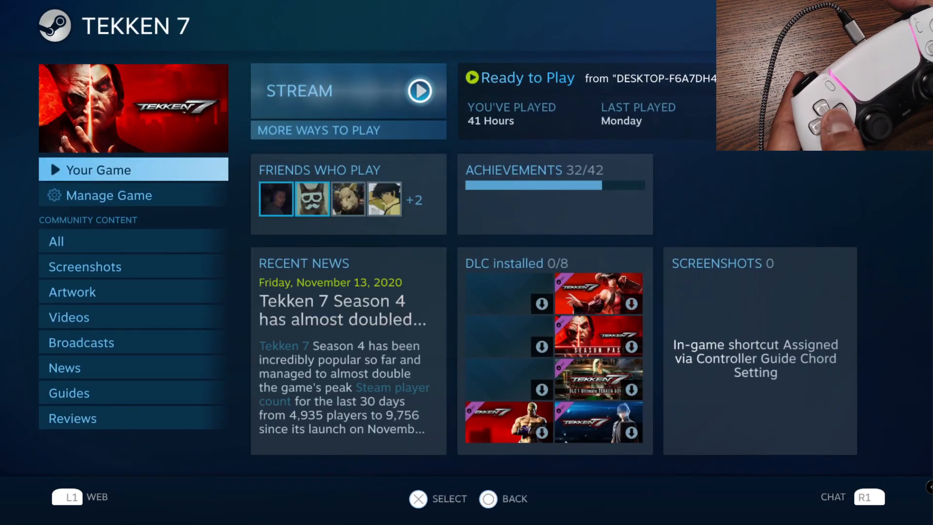
left_click(318, 129)
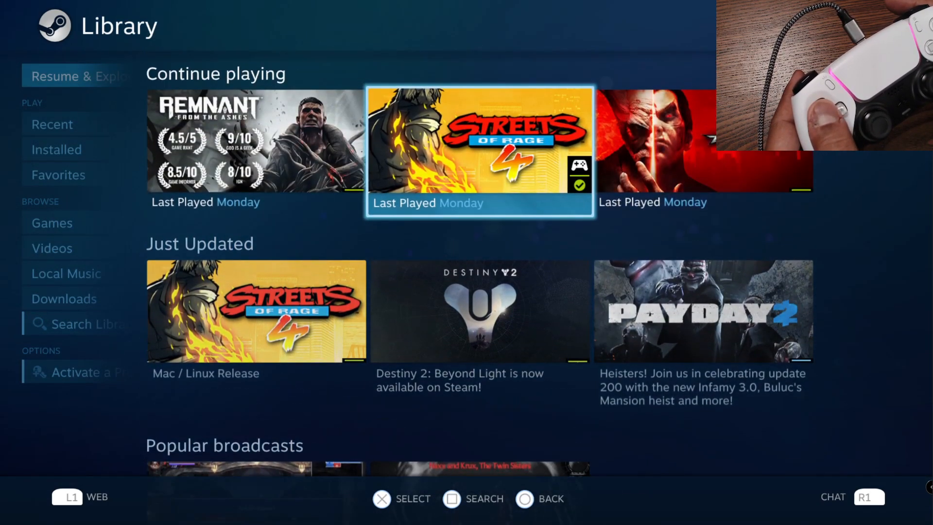
left_click(478, 149)
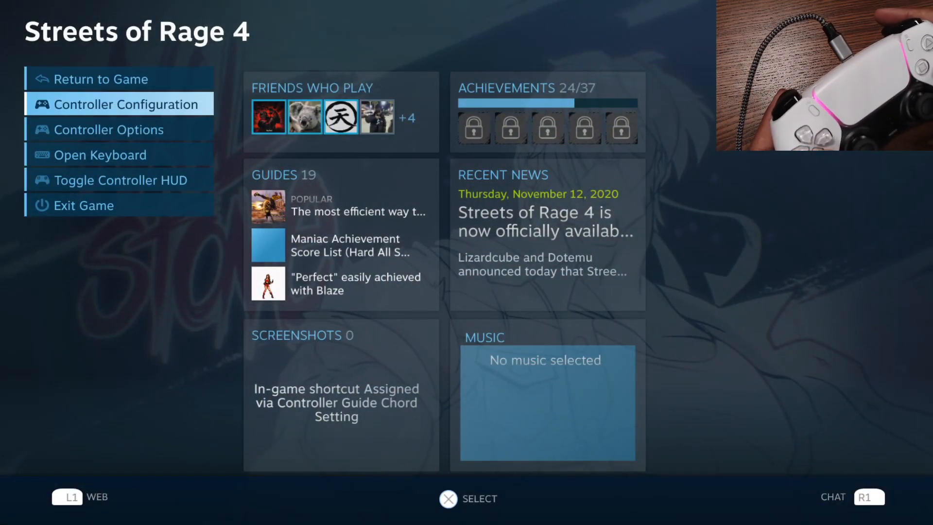
Acknowledge the configuration-support-disabled warning, then exit and close Streets of Rage 4.
left_click(118, 104)
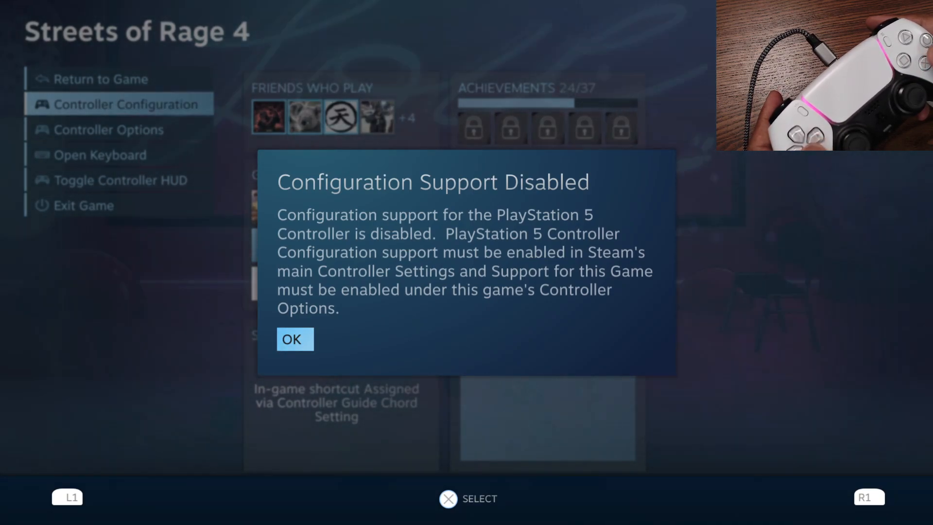
left_click(294, 339)
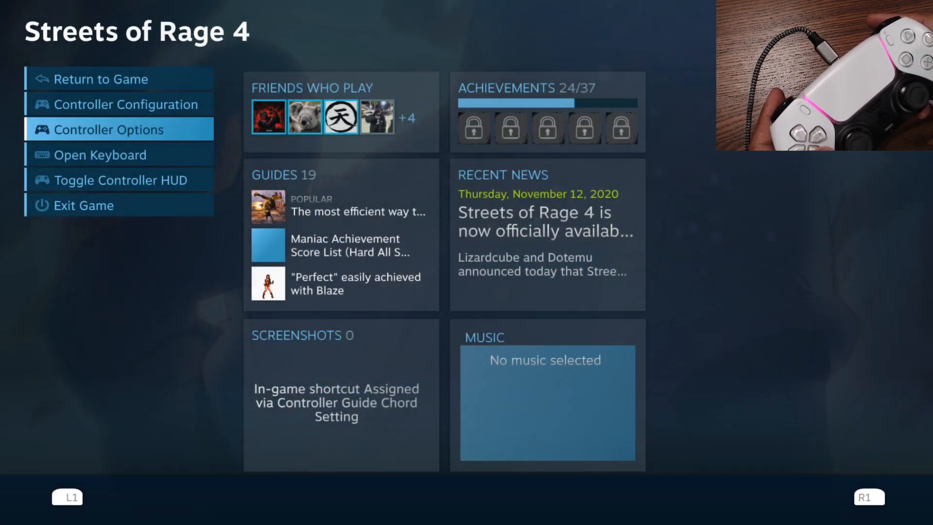
left_click(83, 205)
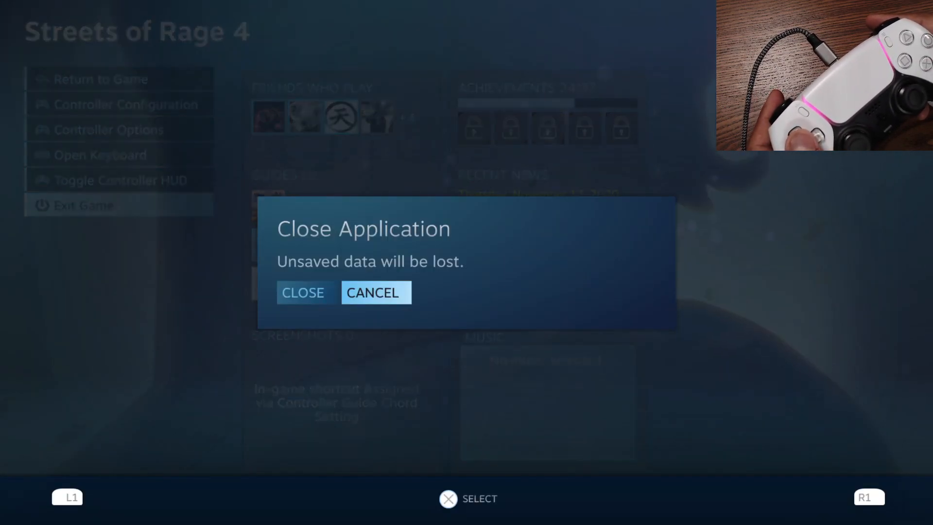
left_click(303, 292)
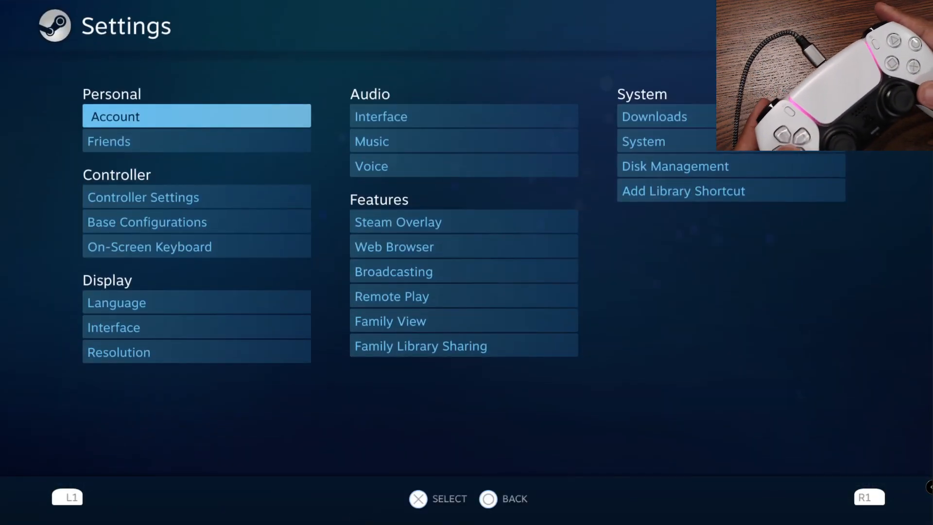
Enable PlayStation Configuration Support in Controller Settings, leaving the preferences unchanged.
left_click(143, 197)
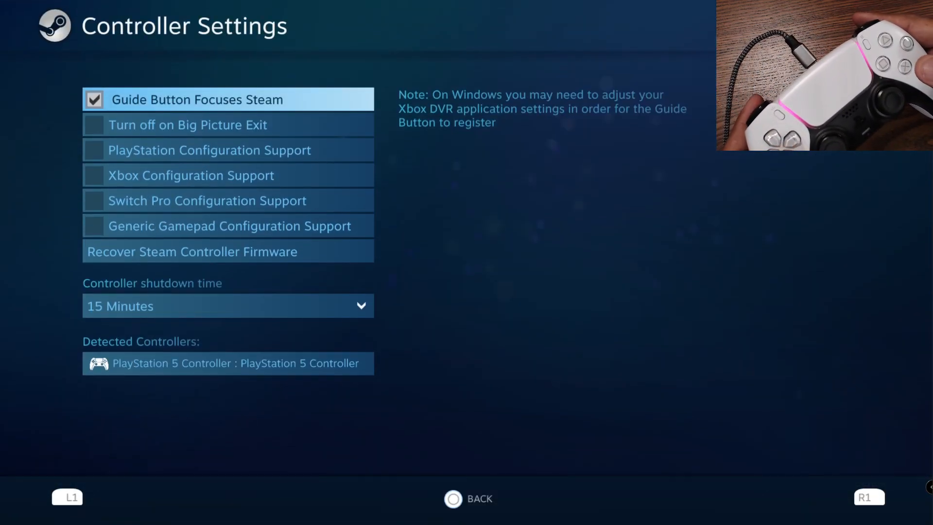
left_click(227, 150)
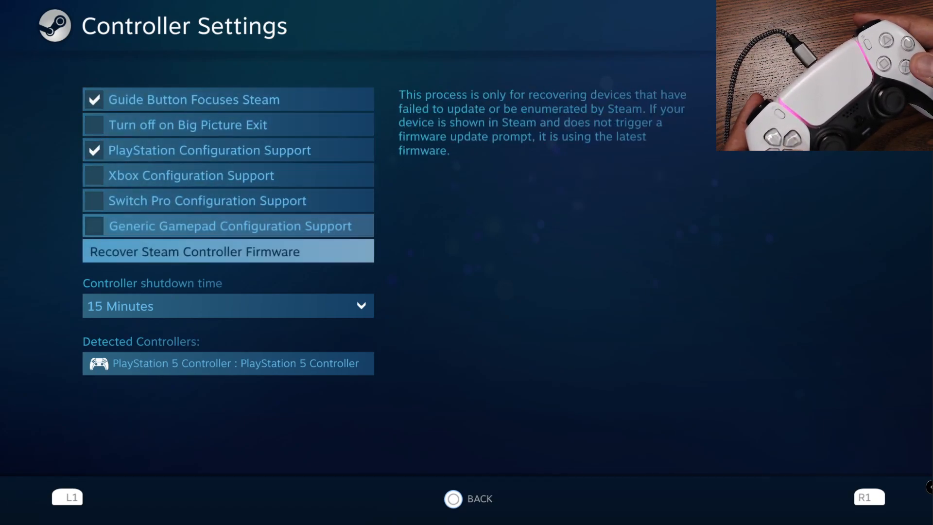
left_click(227, 362)
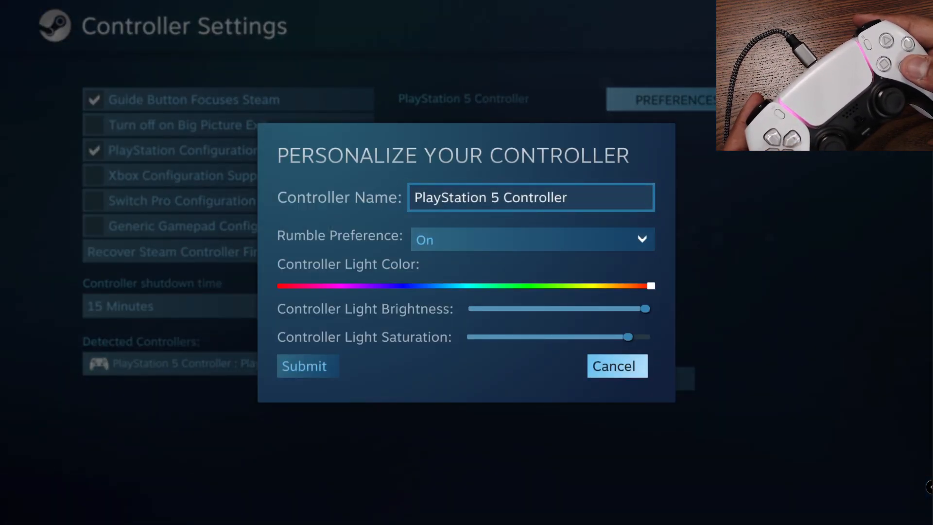
left_click(616, 366)
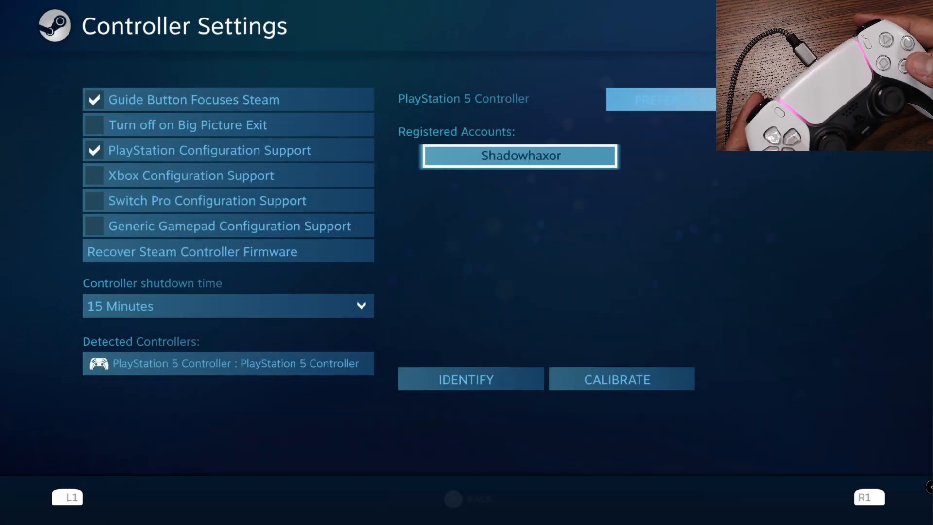
Run the PlayStation 5 controller calibration and return to the Big Picture home screen.
left_click(621, 379)
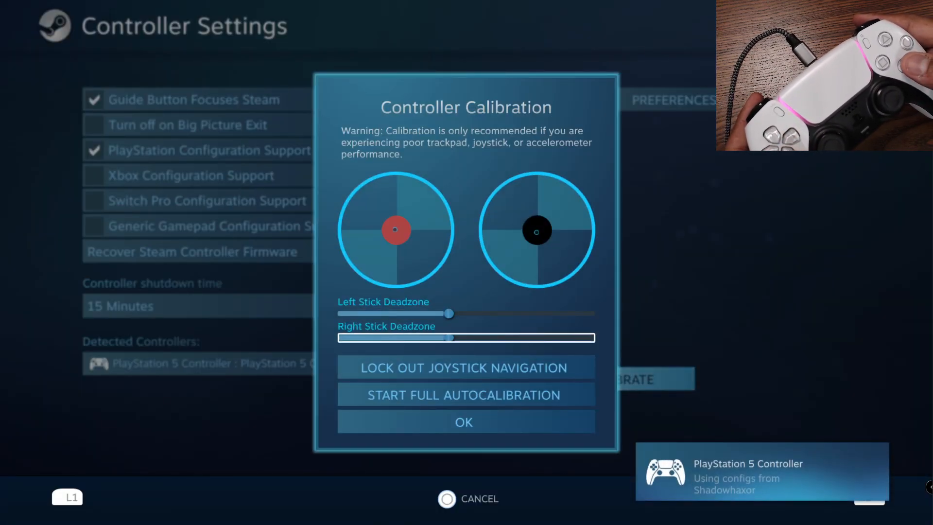
left_click(466, 395)
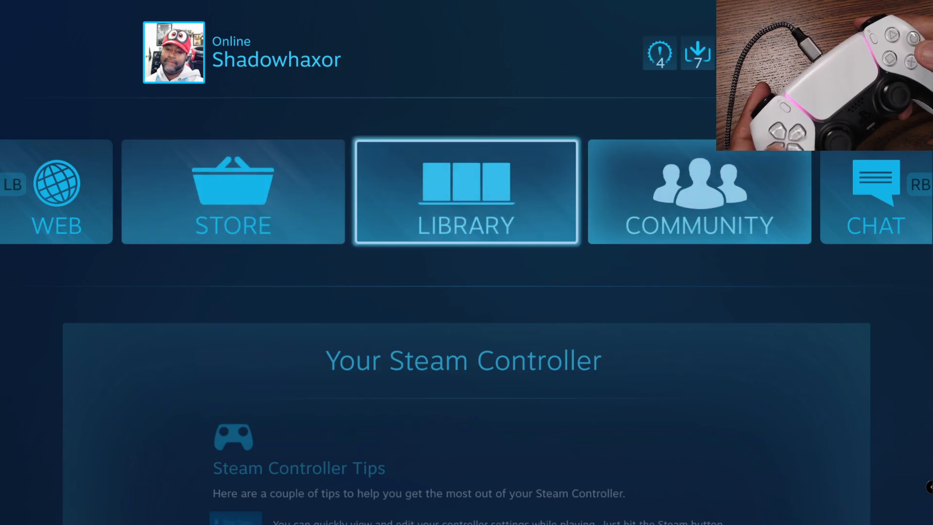
Start a Stage Select game as Blaze on Stage 4 Old Pier, skipping the cutscene, and play.
left_click(466, 191)
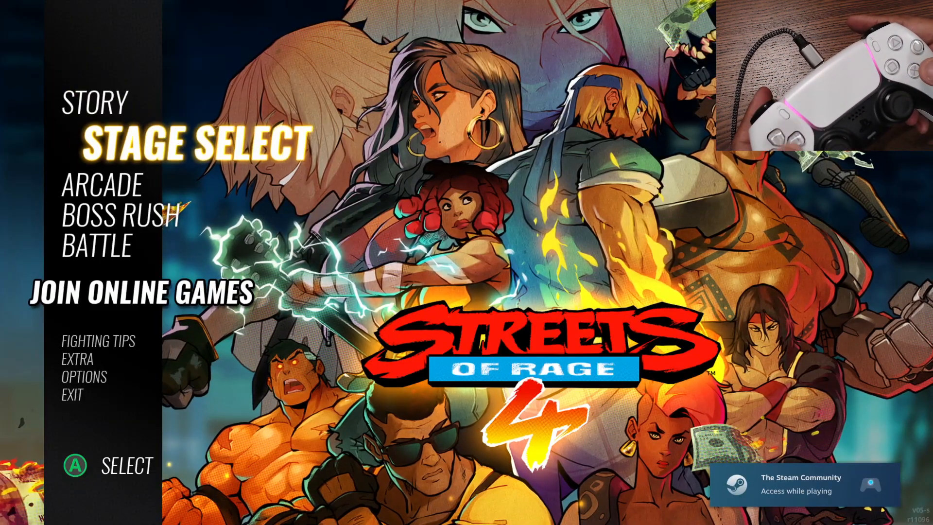
key("Enter")
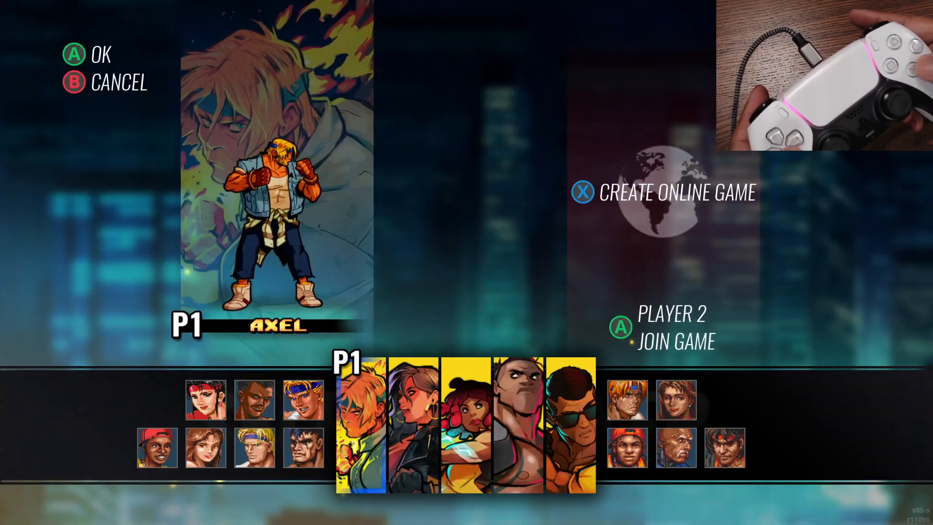
key("Right")
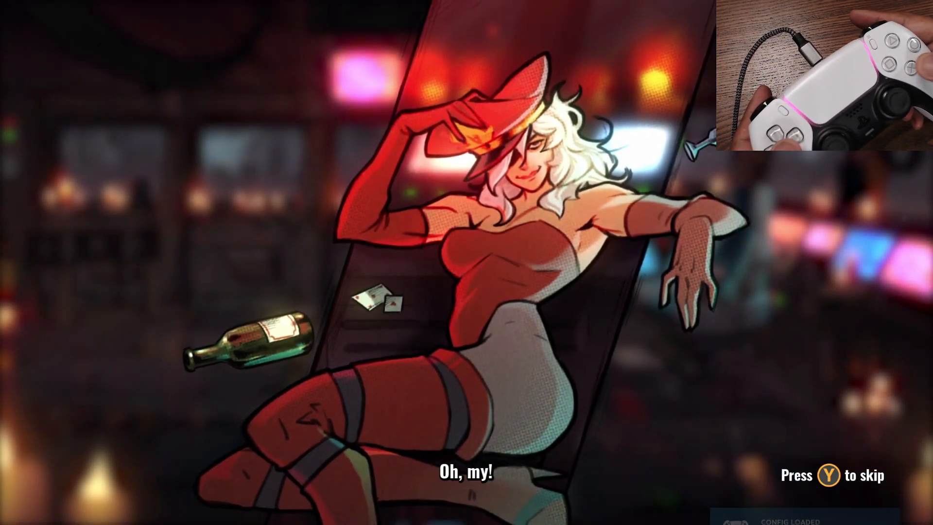
key("y")
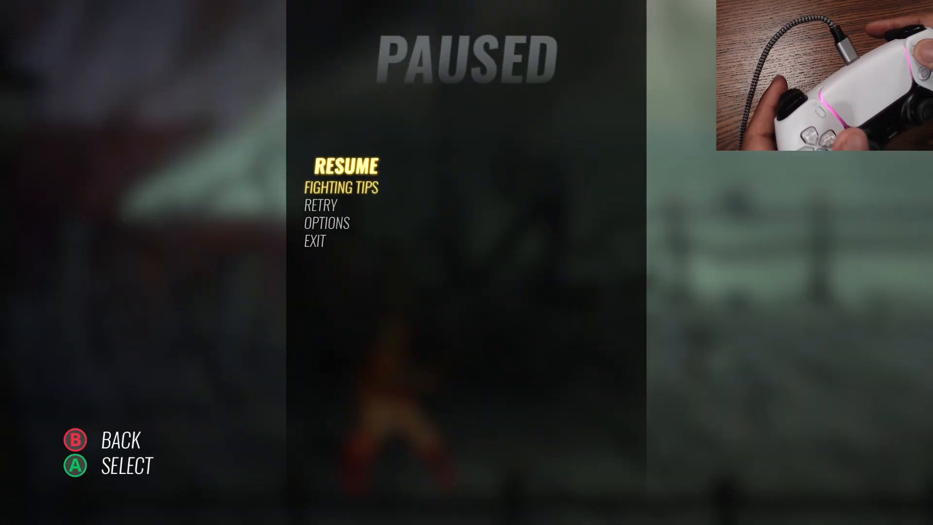
key("Enter")
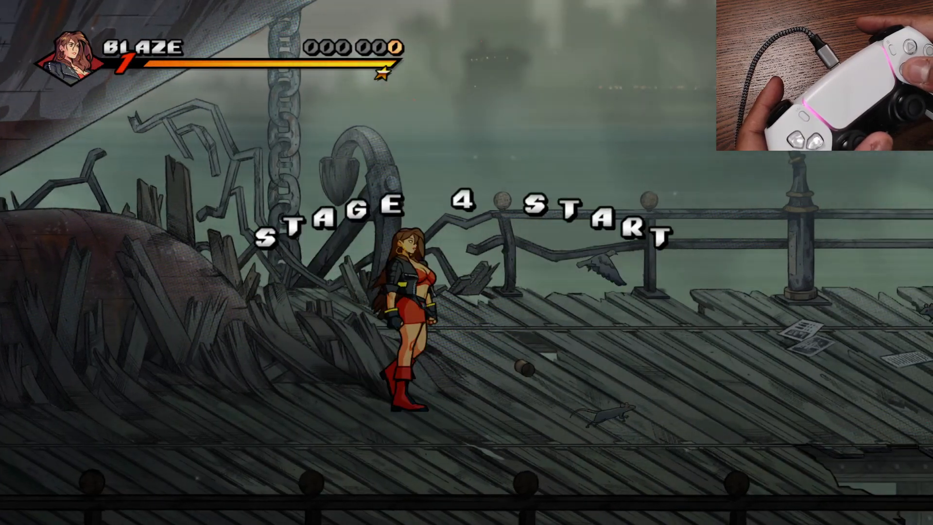
key("Right")
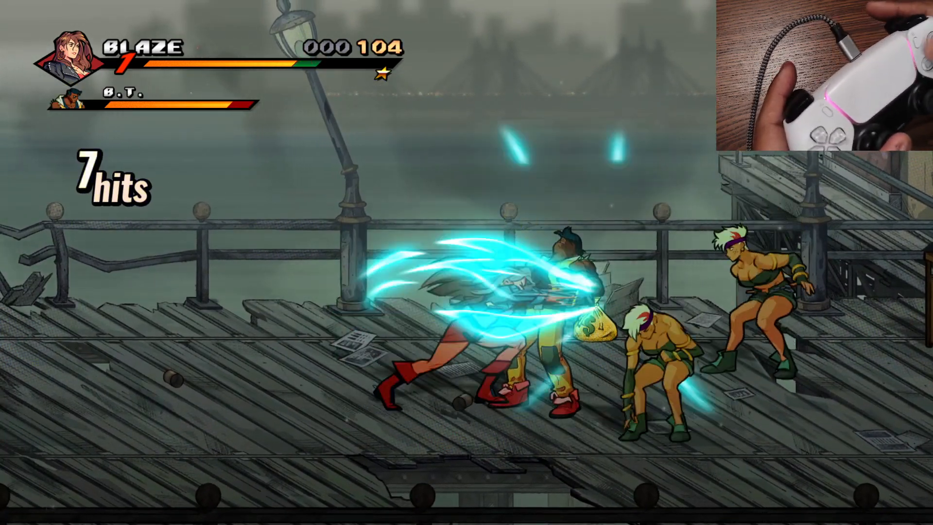
Leave the stage, back out to the main menu and exit the game to Steam.
key("Escape")
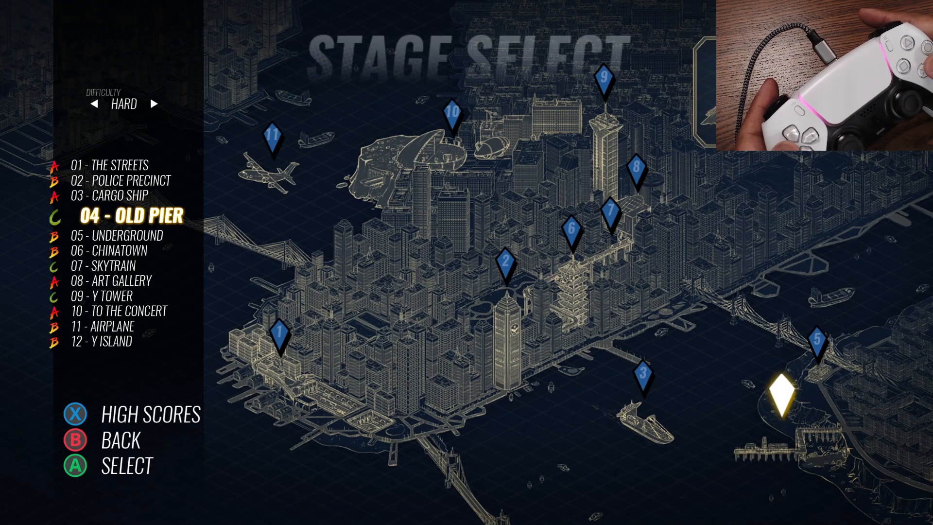
key("B")
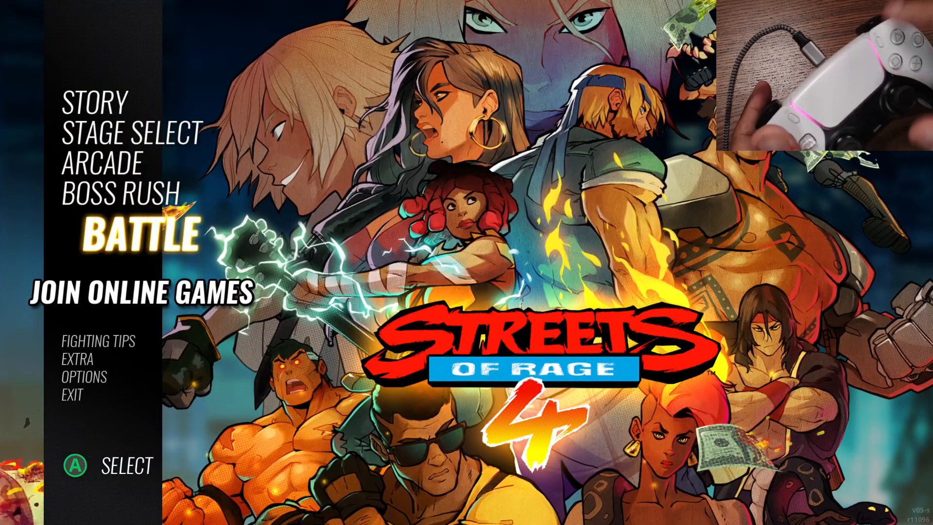
key("down")
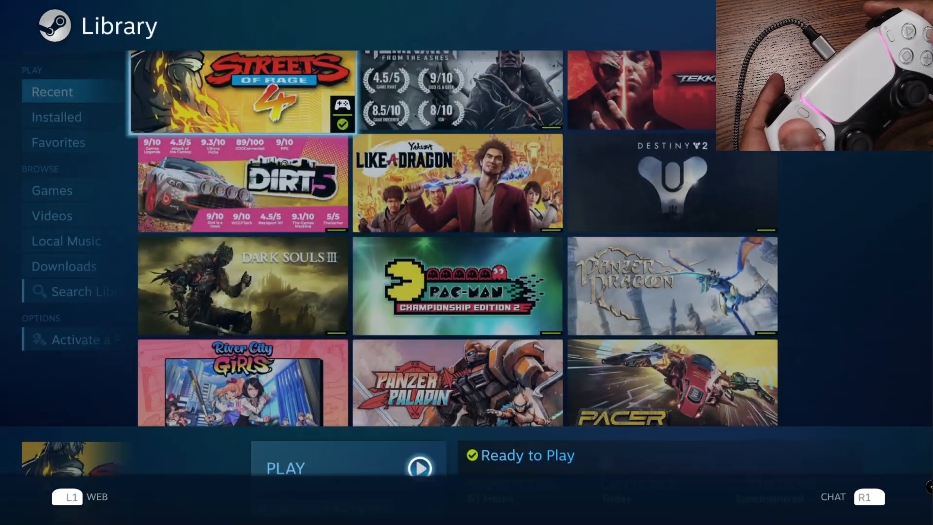
Scroll through the Recent and Installed game lists in the Big Picture library.
left_click(241, 184)
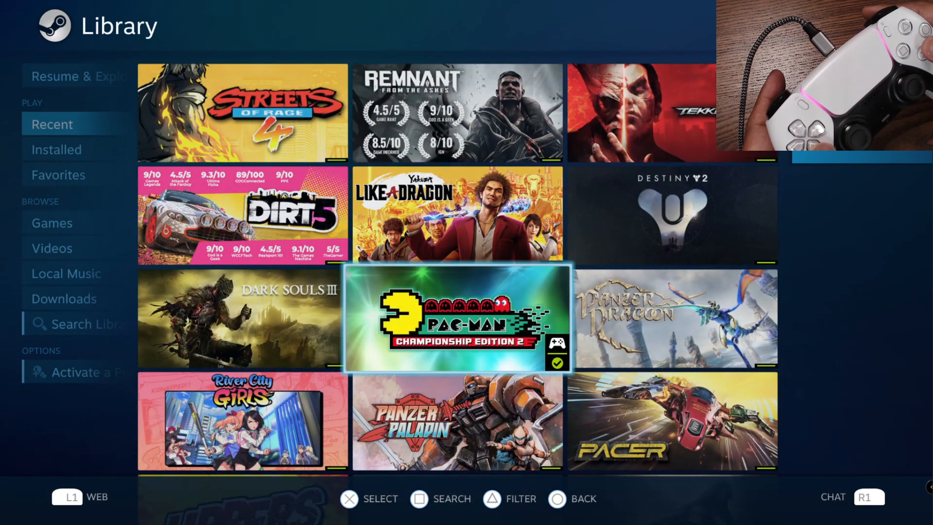
scroll("down", 3)
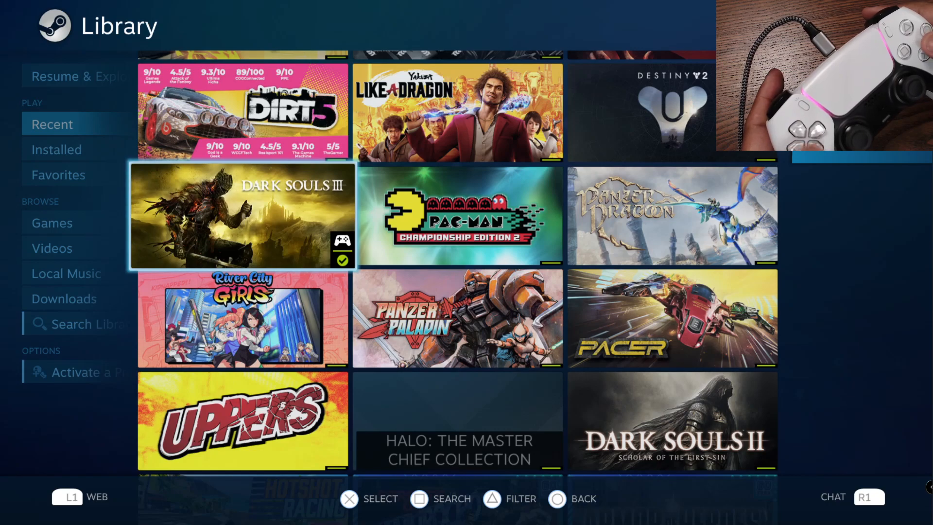
left_click(57, 150)
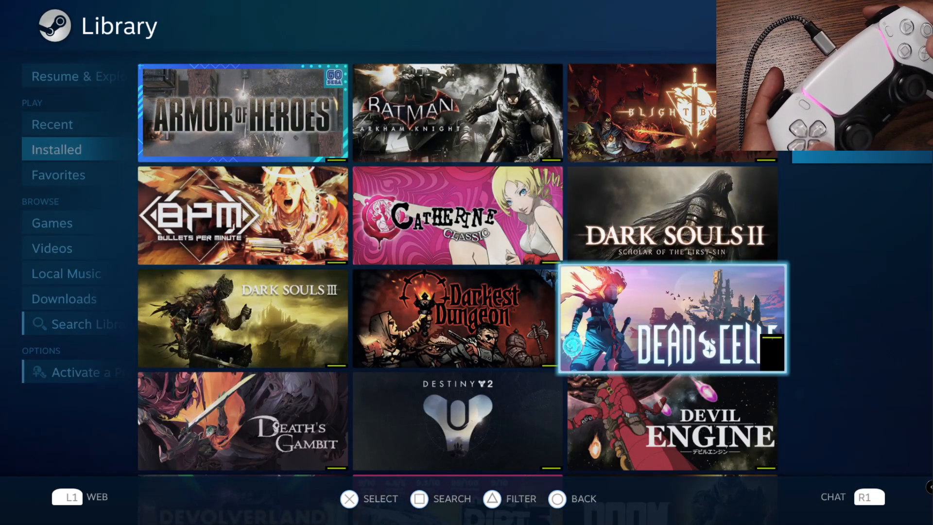
scroll("down", 3)
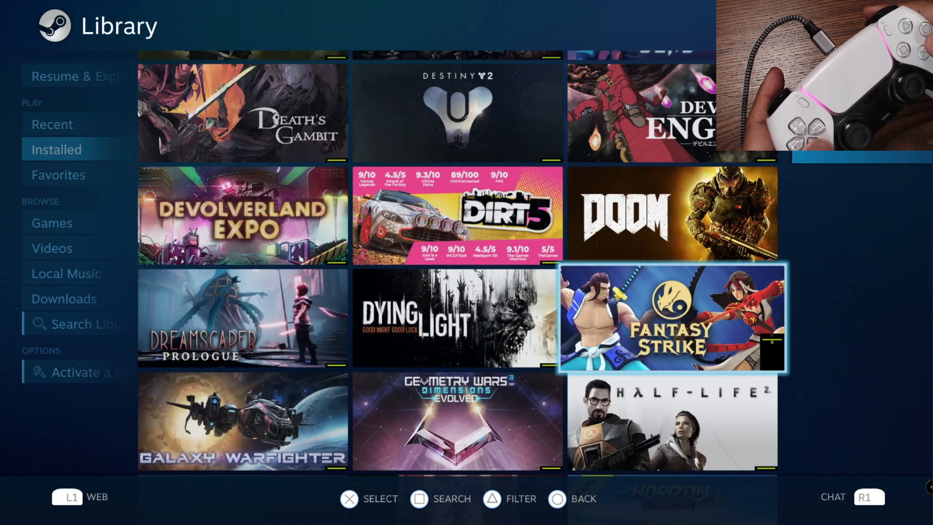
scroll("down", 3)
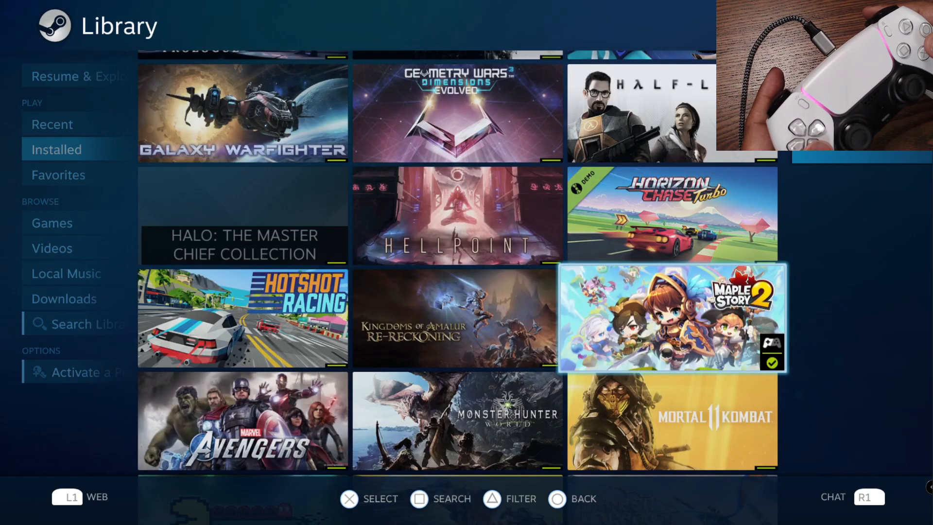
scroll("down", 3)
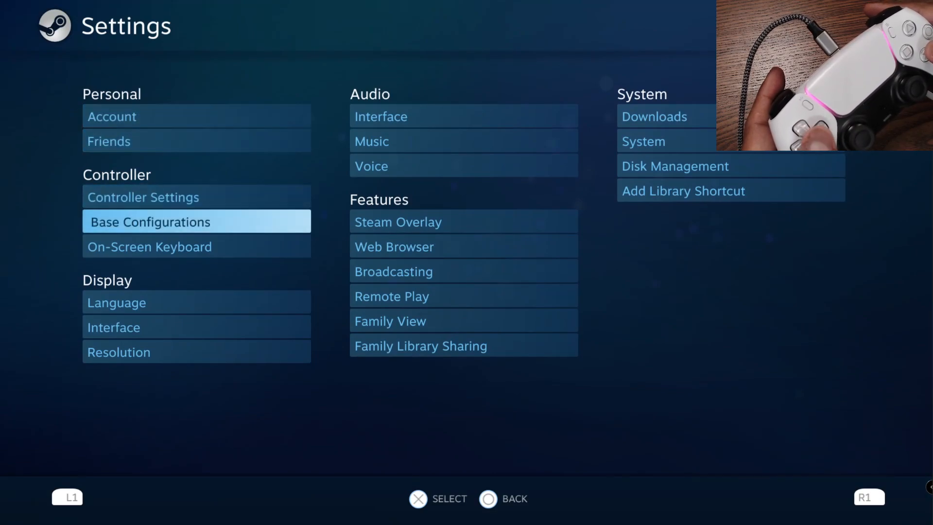
Reach the PlayStation 5 controller's Personalize Your Controller dialog via Controller Settings preferences.
left_click(142, 197)
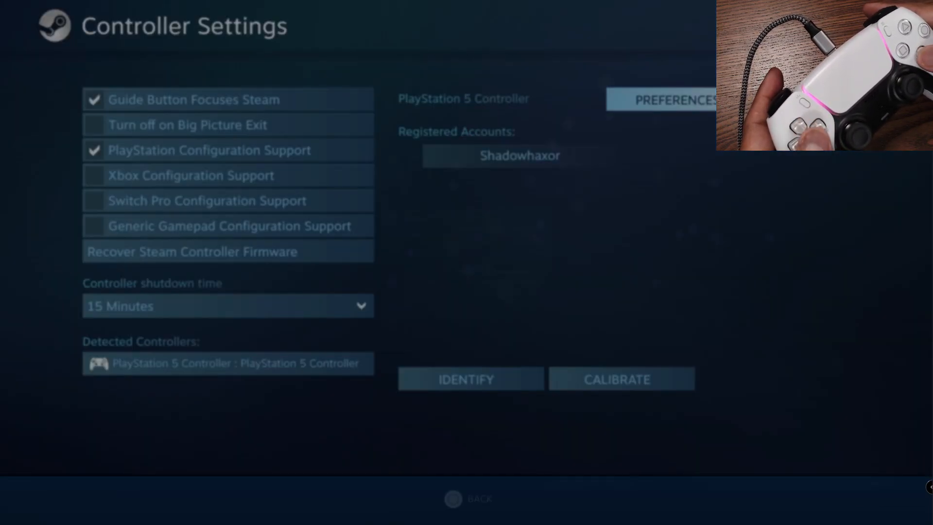
left_click(661, 99)
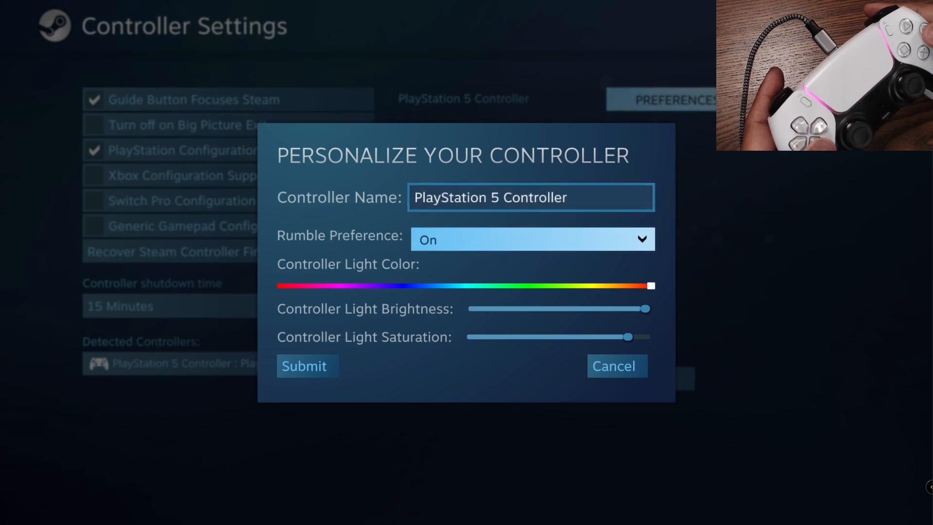